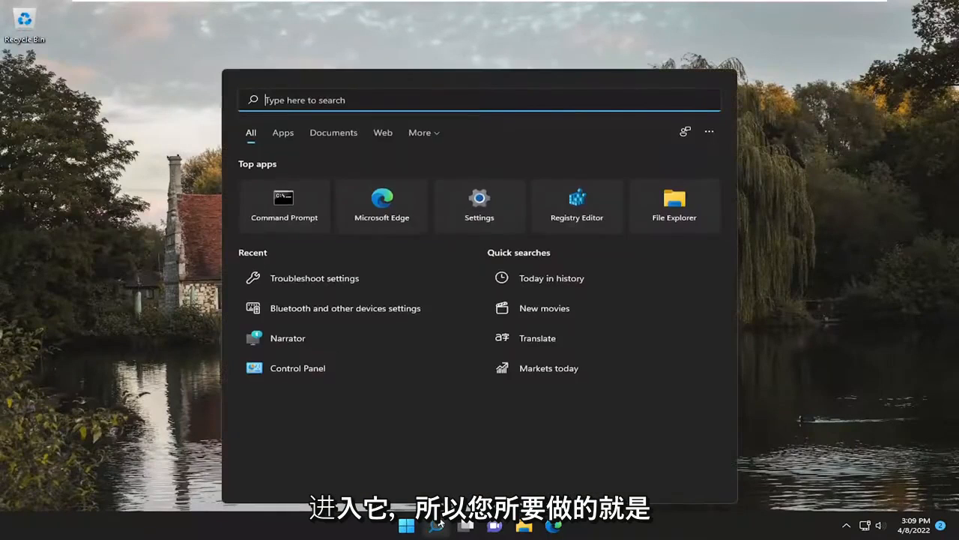
# Search Start for 'settings' and launch the Settings app from Best match.
pyautogui.write('settings')
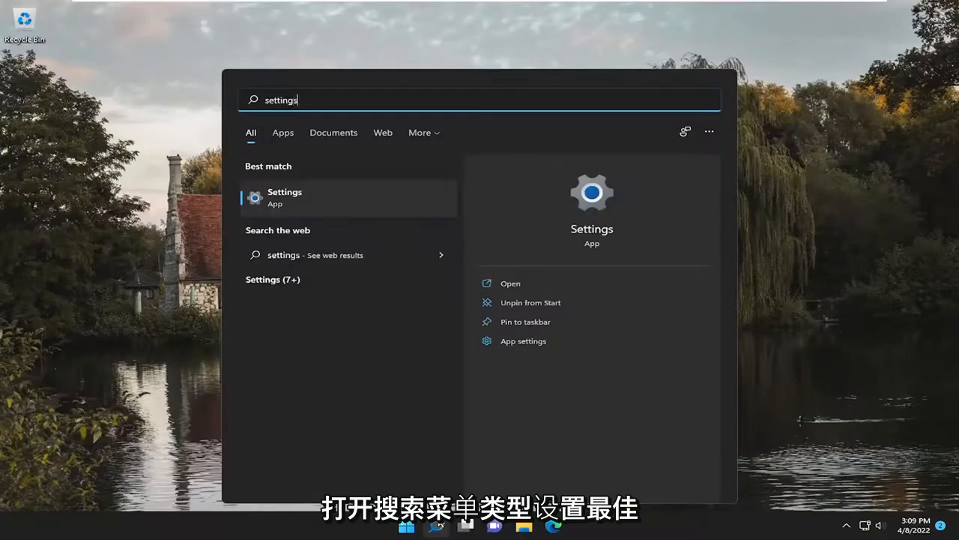
pyautogui.moveTo(291, 201)
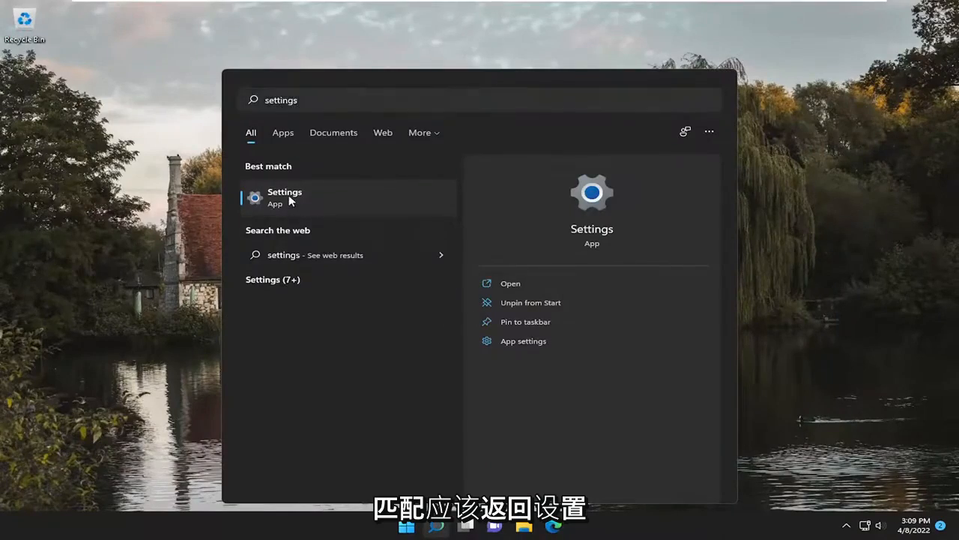
pyautogui.click(285, 198)
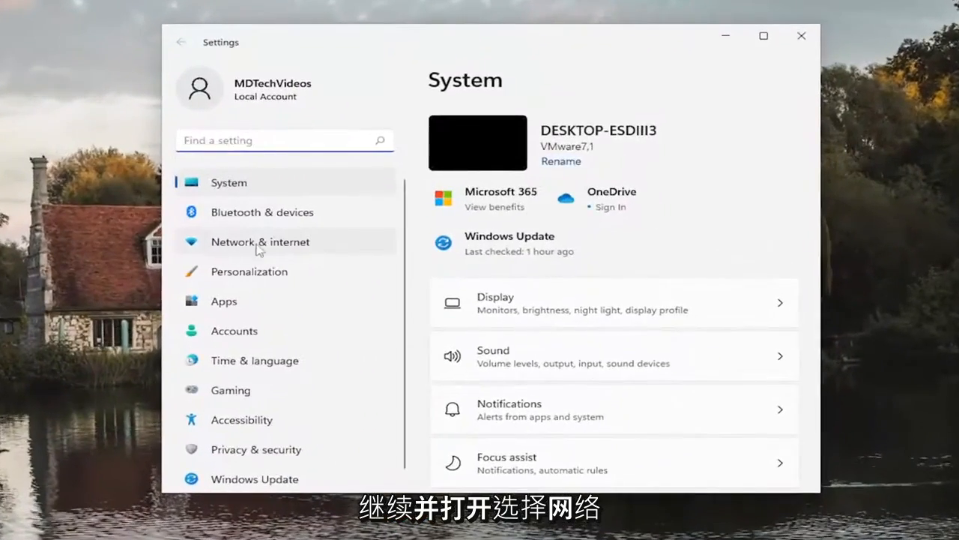
# Go to Network & internet and select the Mobile hotspot entry.
pyautogui.click(261, 241)
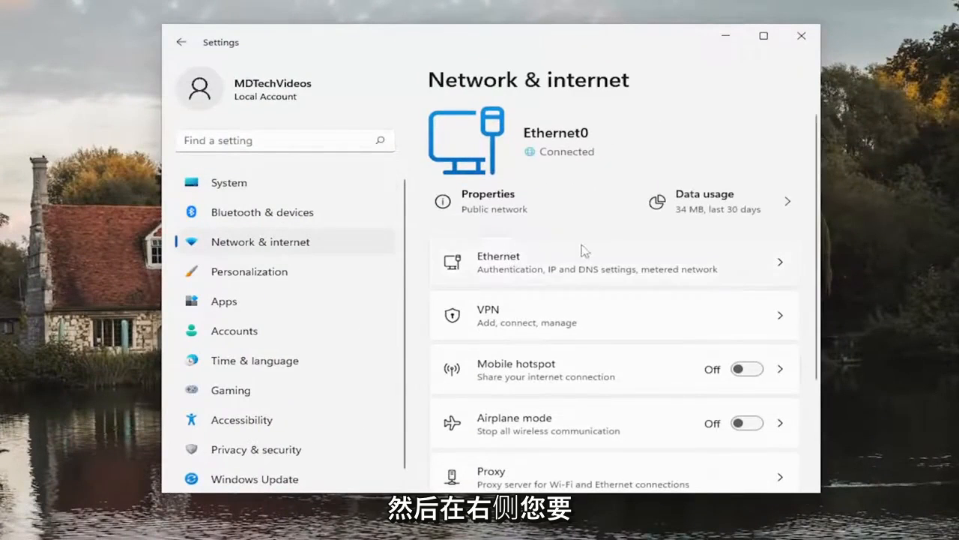
pyautogui.scroll(-3)
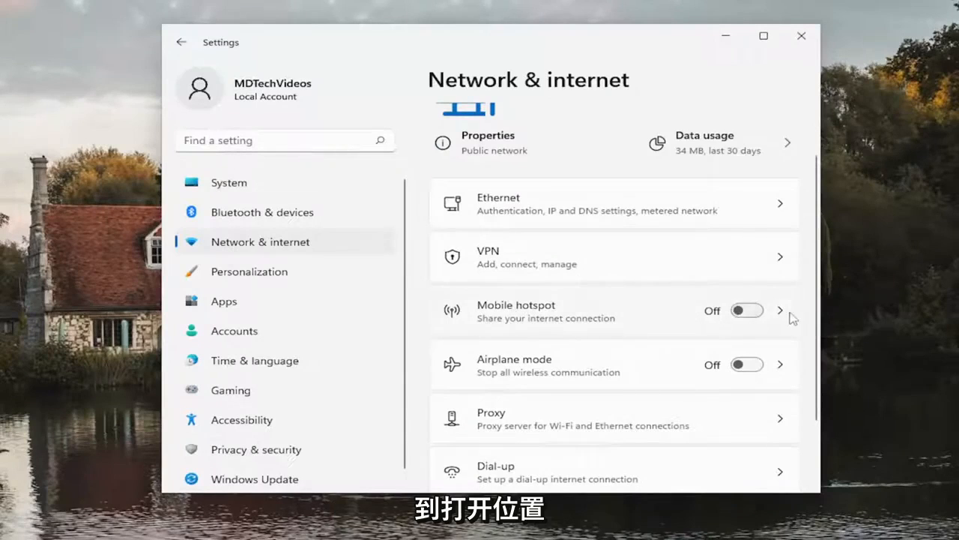
pyautogui.click(779, 309)
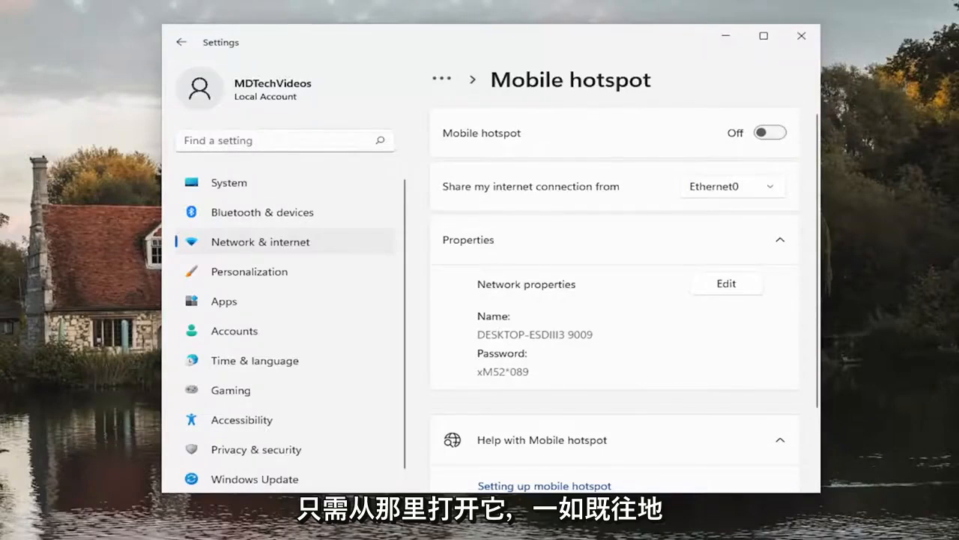
# Scroll the Mobile hotspot page to reveal the Properties section sharing Ethernet0.
pyautogui.scroll(-3)
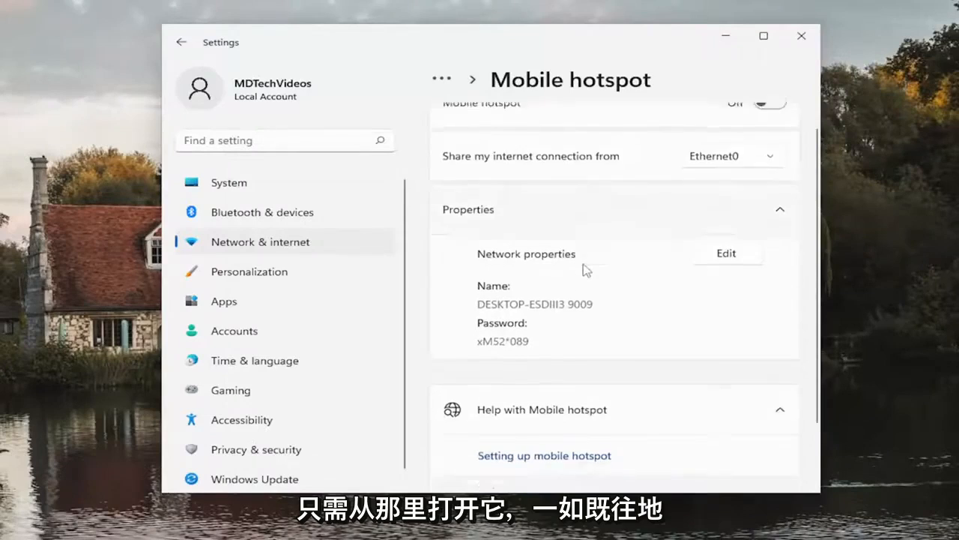